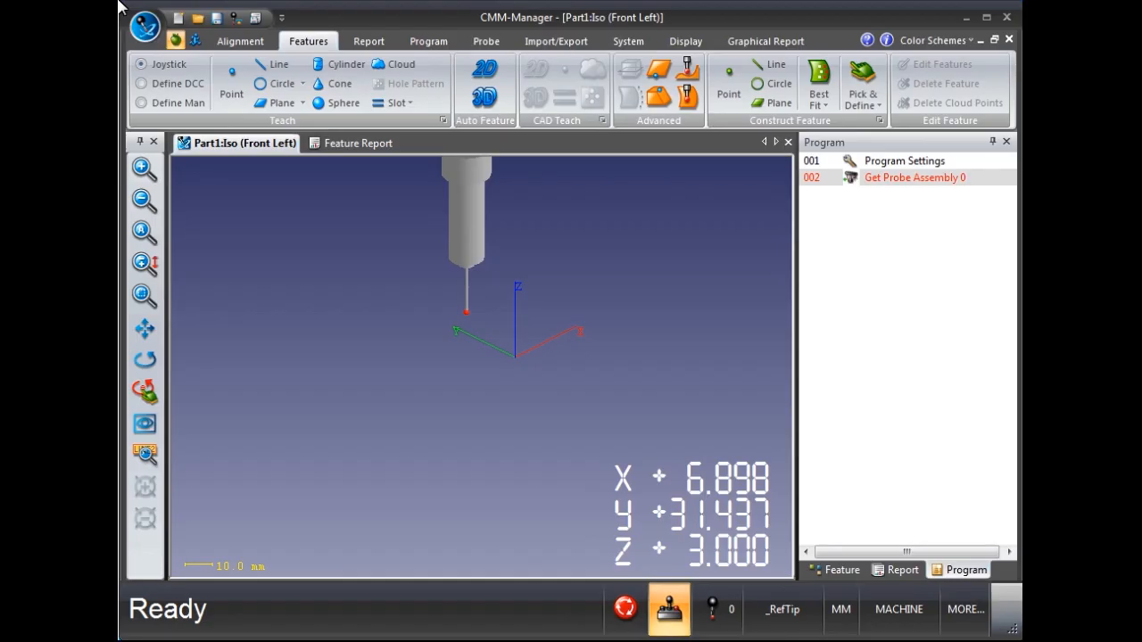
pyautogui.moveTo(286, 107)
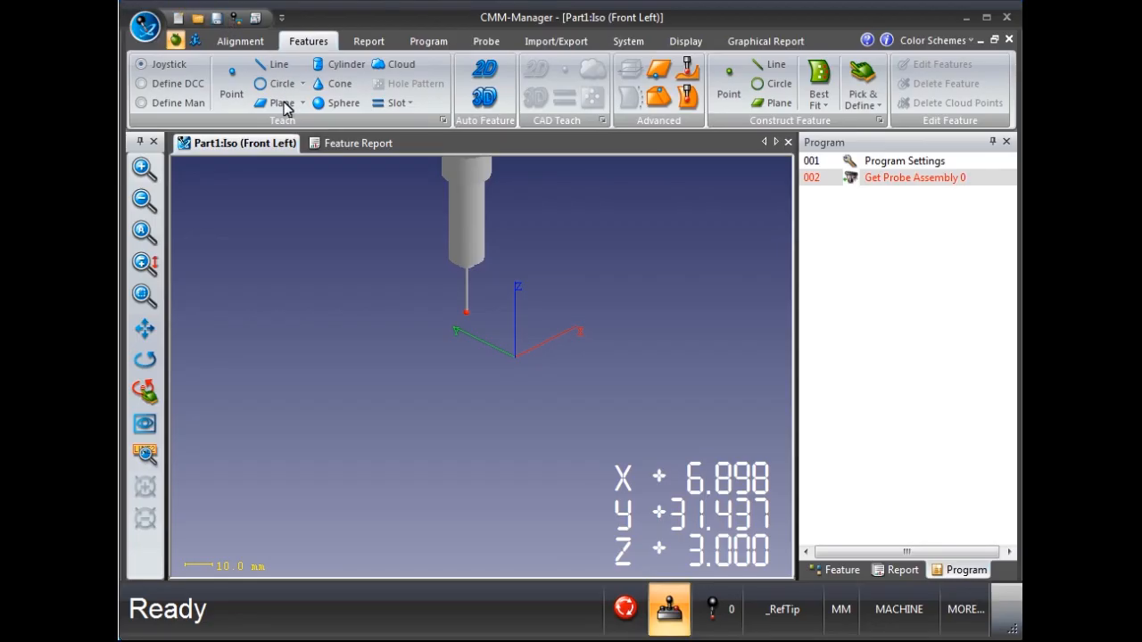
# Begin the PLANE1 measurement with the Teach Plane command and probe four points
pyautogui.click(281, 102)
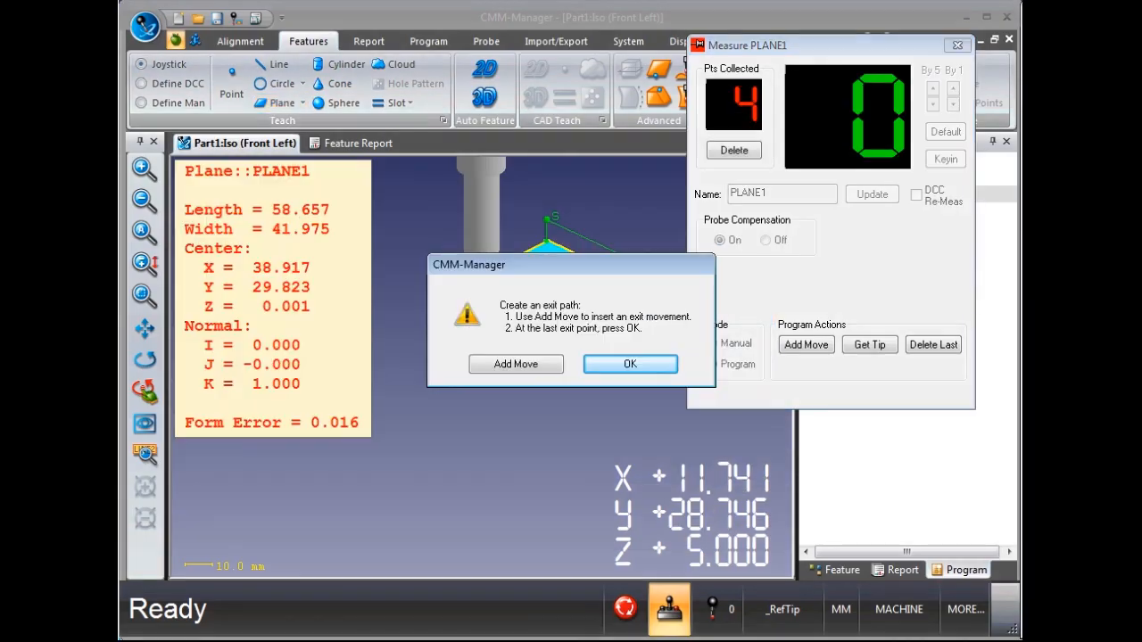
pyautogui.moveTo(516, 364)
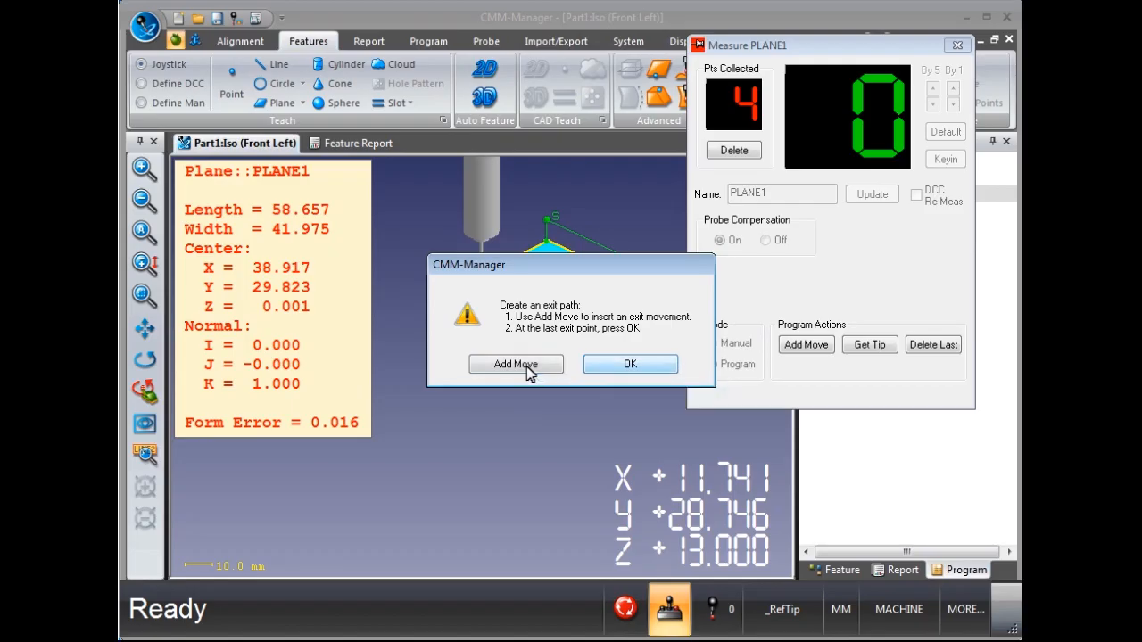
pyautogui.moveTo(546, 372)
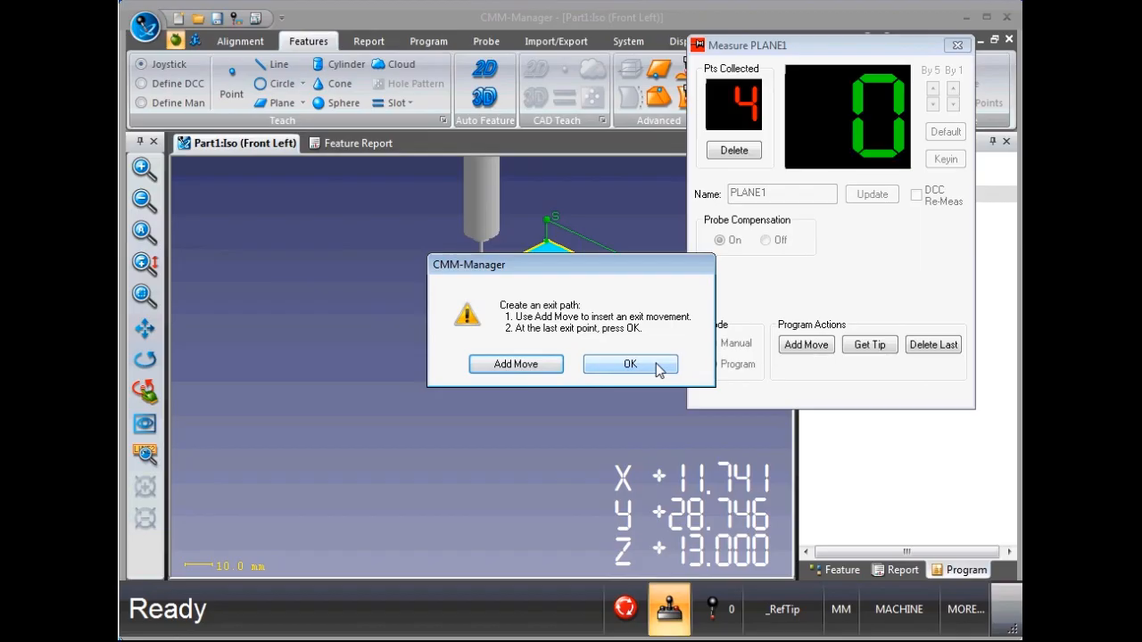
# Accept the exit path so PLANE1 becomes program step 003 and is drawn in 3D
pyautogui.click(630, 364)
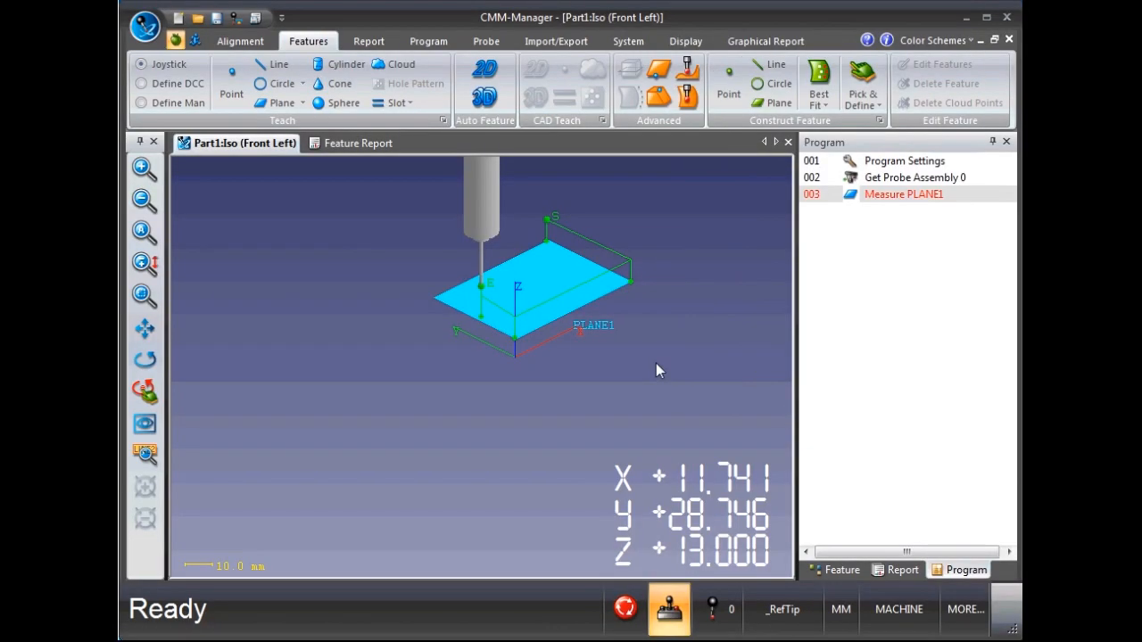
pyautogui.moveTo(787, 395)
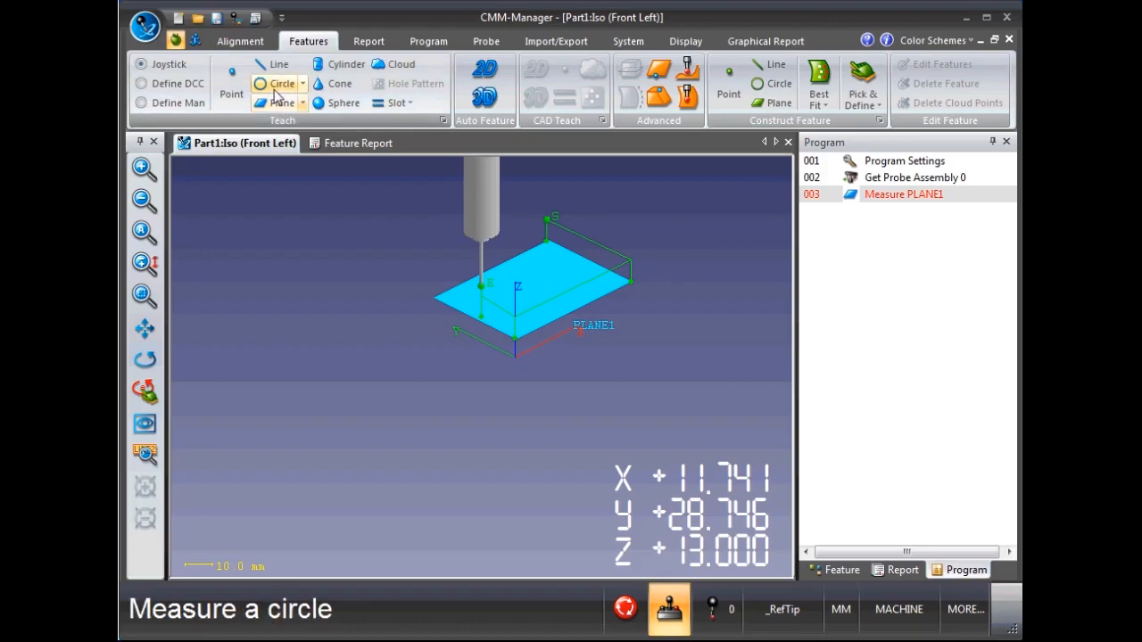
pyautogui.moveTo(282, 83)
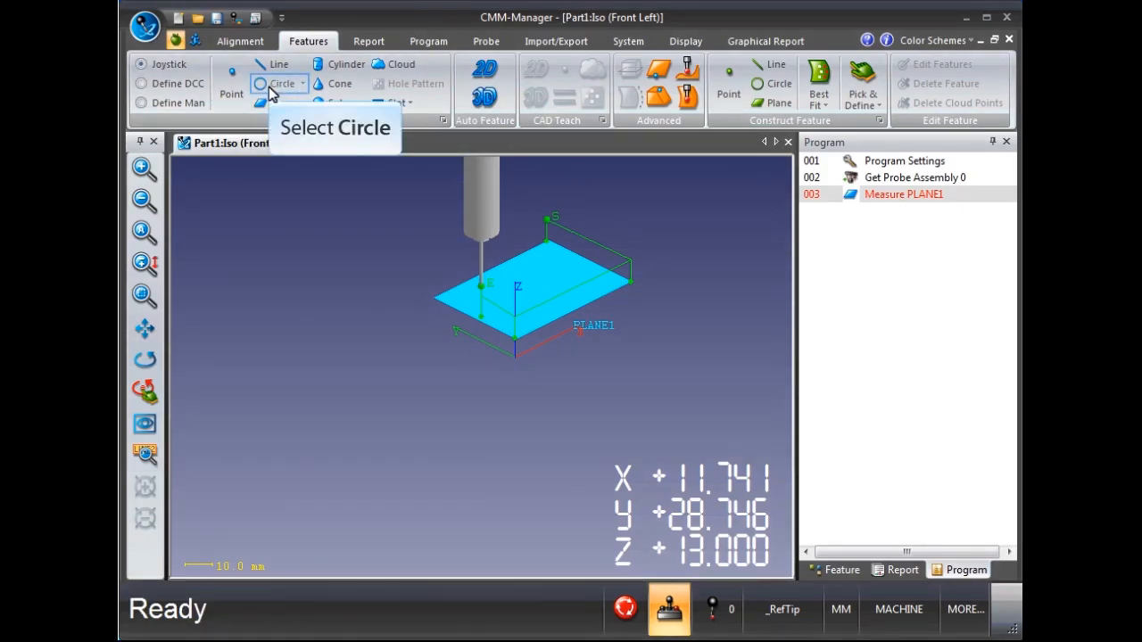
# Teach CIRCLE1 on the plane, adding it as program step 004 with its probed points
pyautogui.click(282, 83)
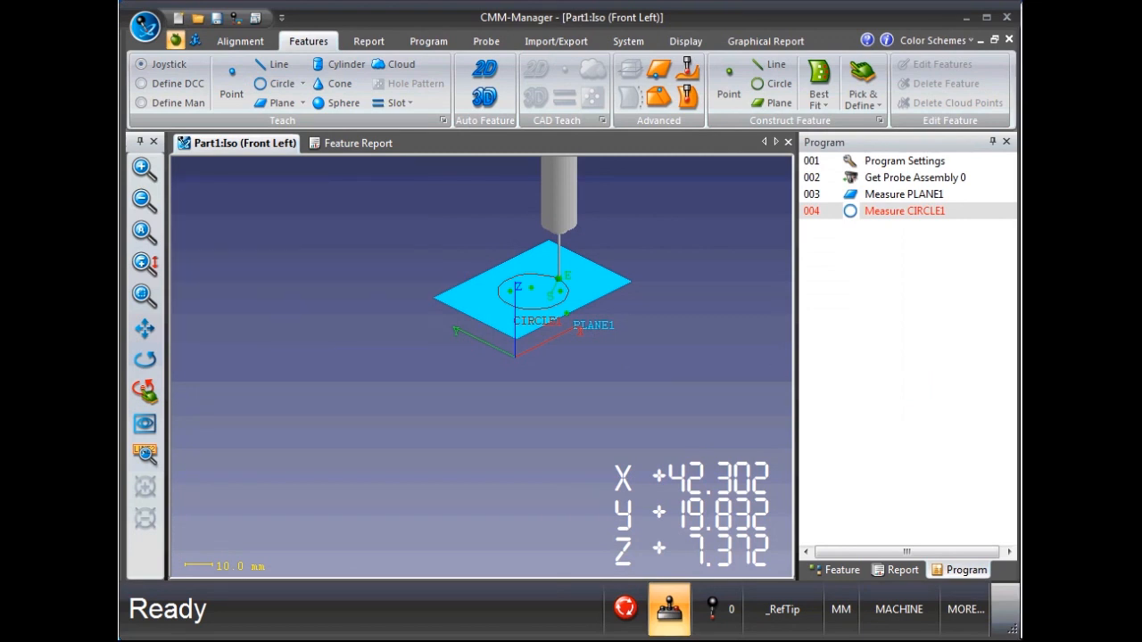
# Teach LINE1 from three points along the plate edge and accept its exit path
pyautogui.click(279, 64)
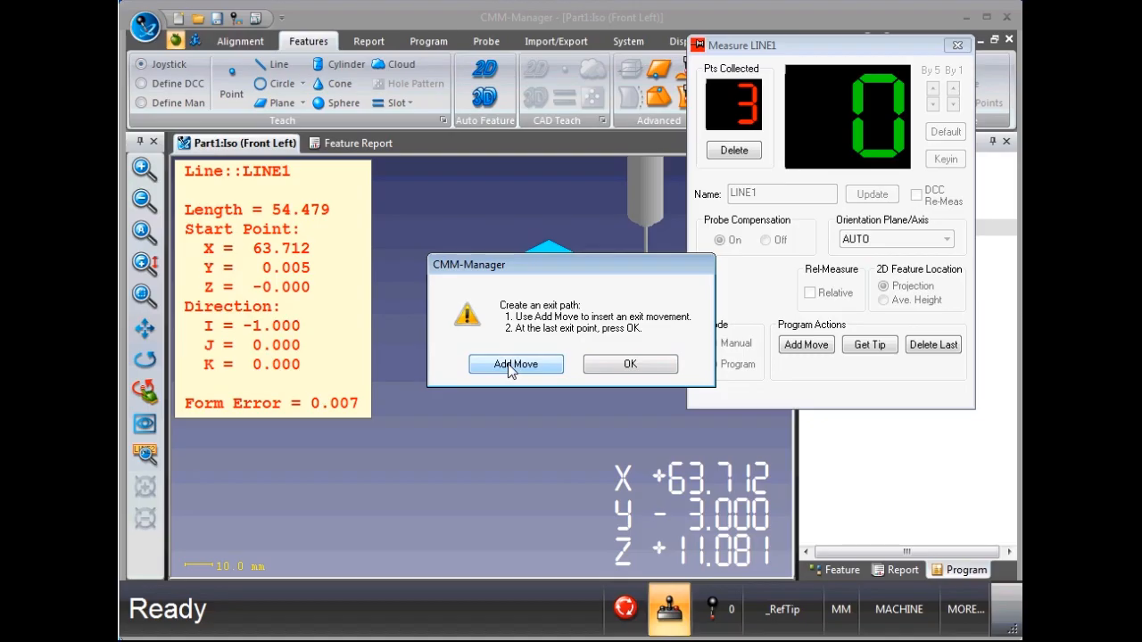
pyautogui.click(630, 364)
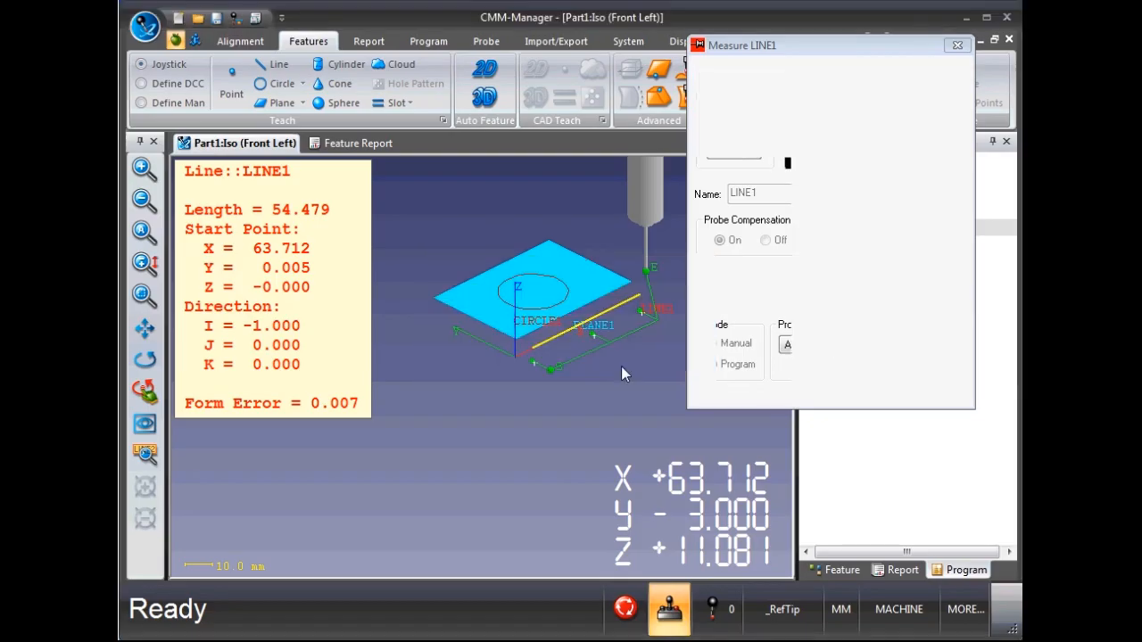